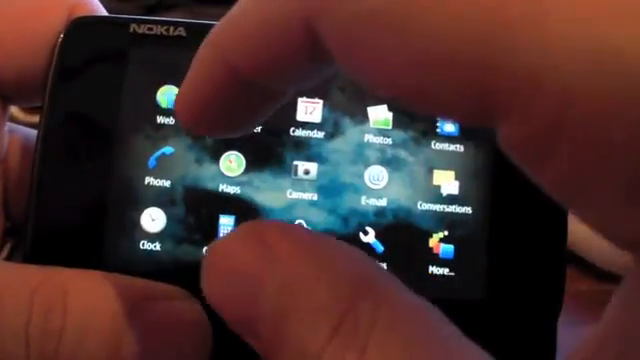
# Launch the web browser from the Web icon on the home screen
pyautogui.click(160, 110)
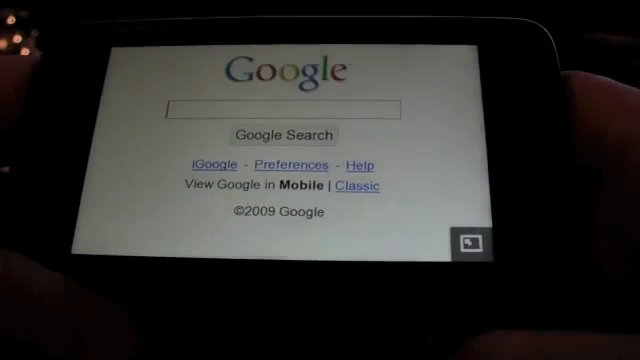
# Enter 'wave.google.com' into the Google search box
pyautogui.write('w')
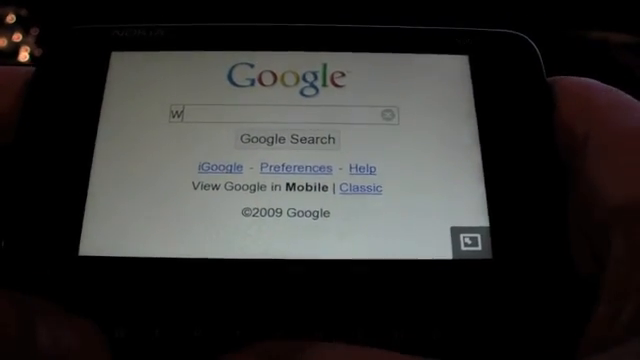
pyautogui.write('ave')
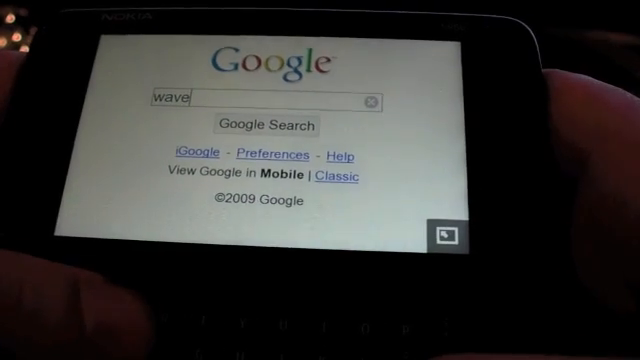
pyautogui.write('.g')
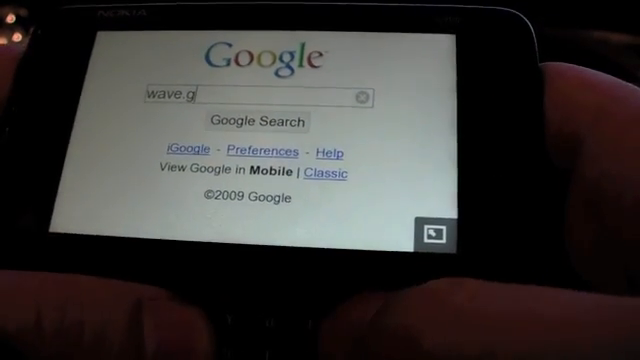
pyautogui.write('oogle.com')
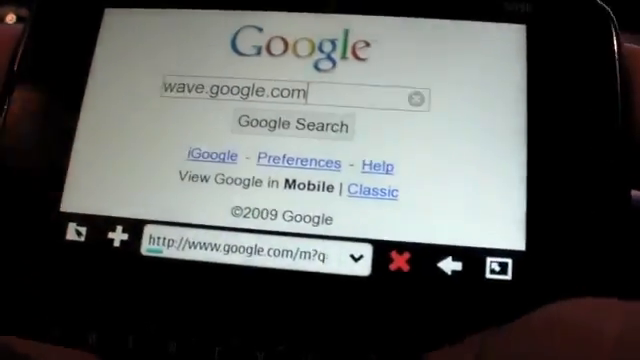
# Search for wave.google.com and scroll down through the results
pyautogui.click(291, 126)
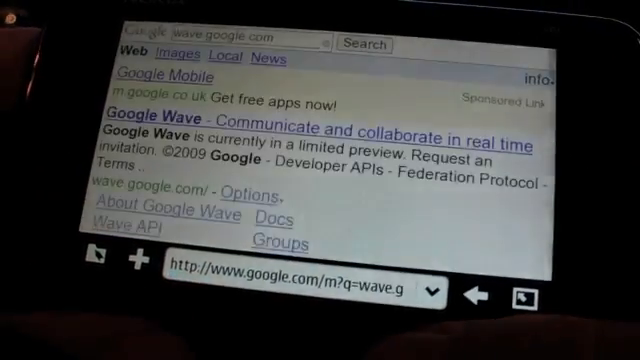
pyautogui.scroll(-3)
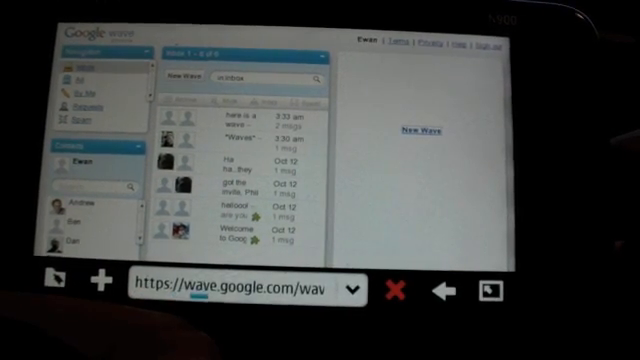
# Compose a new wave titled 'hdhdhdh…' followed by several lines of d's
pyautogui.click(416, 127)
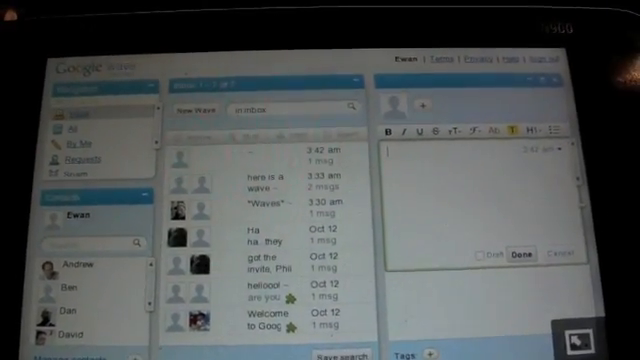
pyautogui.write('hdhdhdhhdhdhdh')
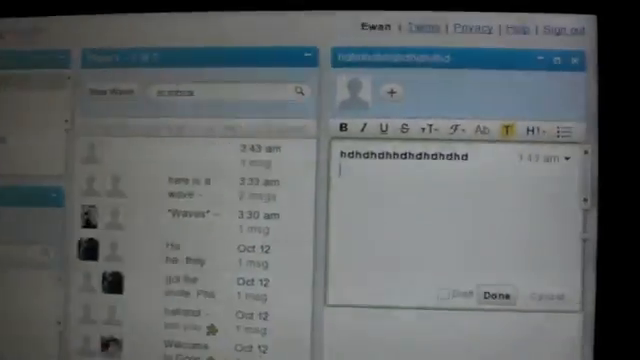
pyautogui.write('dddd')
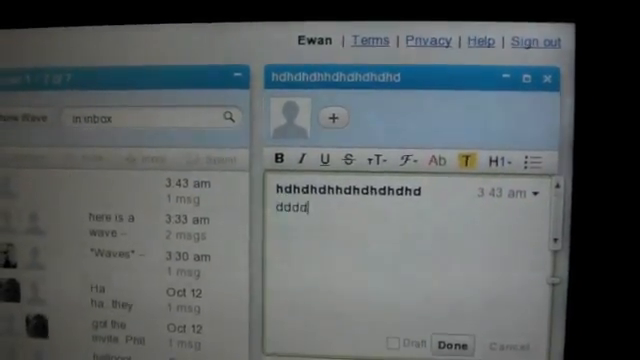
pyautogui.write('ddd')
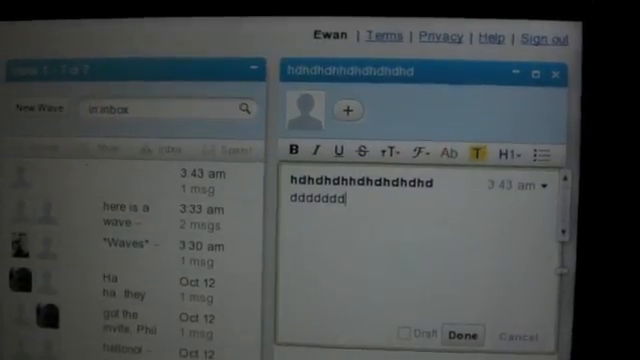
pyautogui.write('dd')
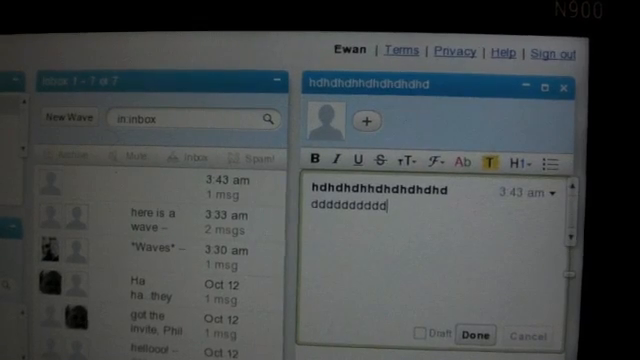
pyautogui.write('ddd')
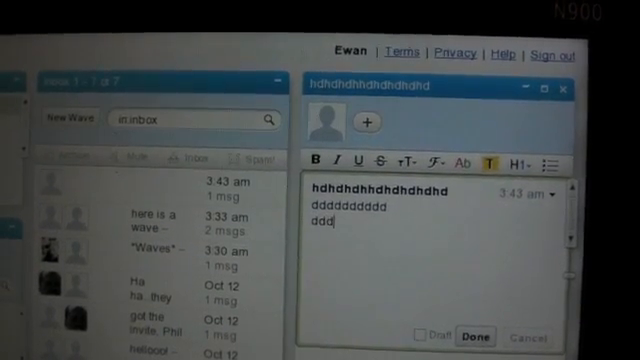
pyautogui.write('dddddd')
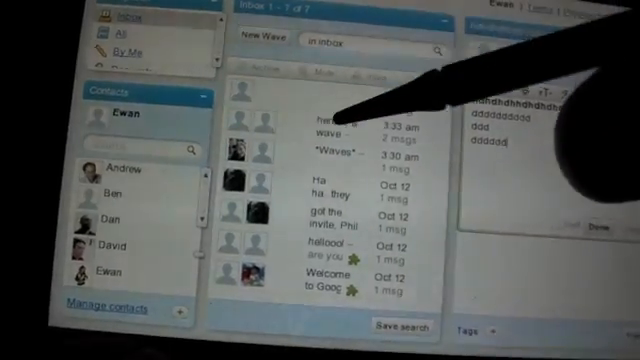
# Open the 'got the invite, Phil :)' wave and start an empty reply
pyautogui.click(330, 110)
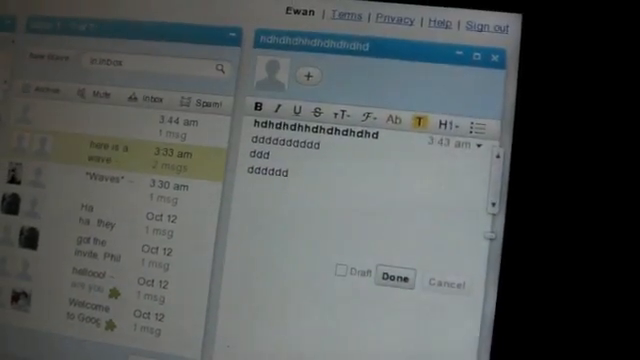
pyautogui.click(390, 276)
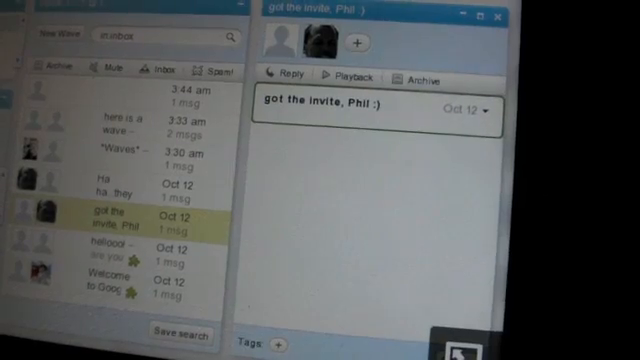
pyautogui.click(287, 78)
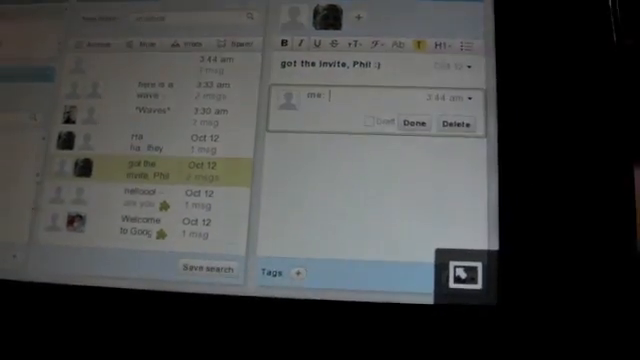